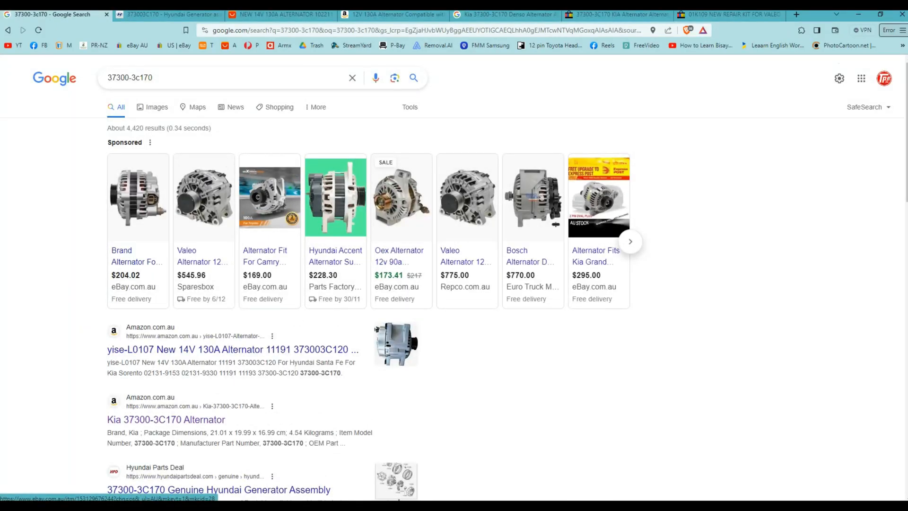
Scroll down through the Google search results for part 37300-3c170
scroll(down, 3)
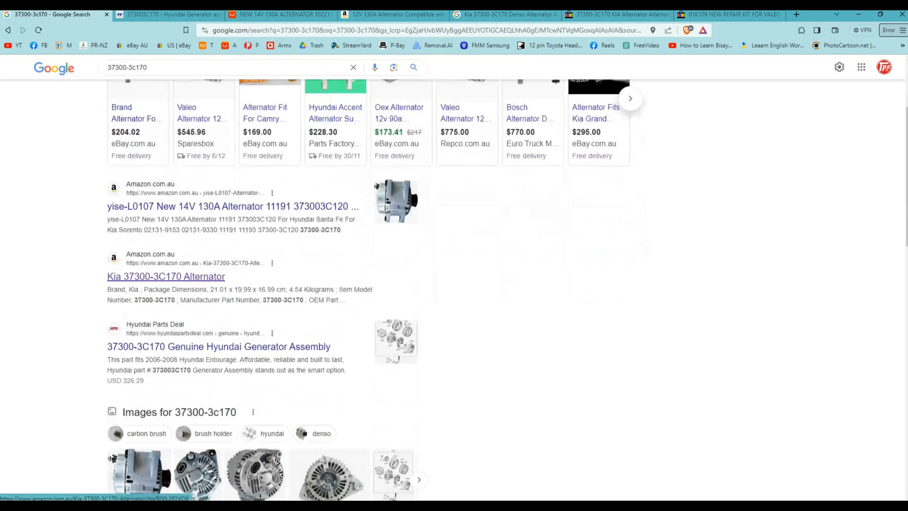
scroll(down, 3)
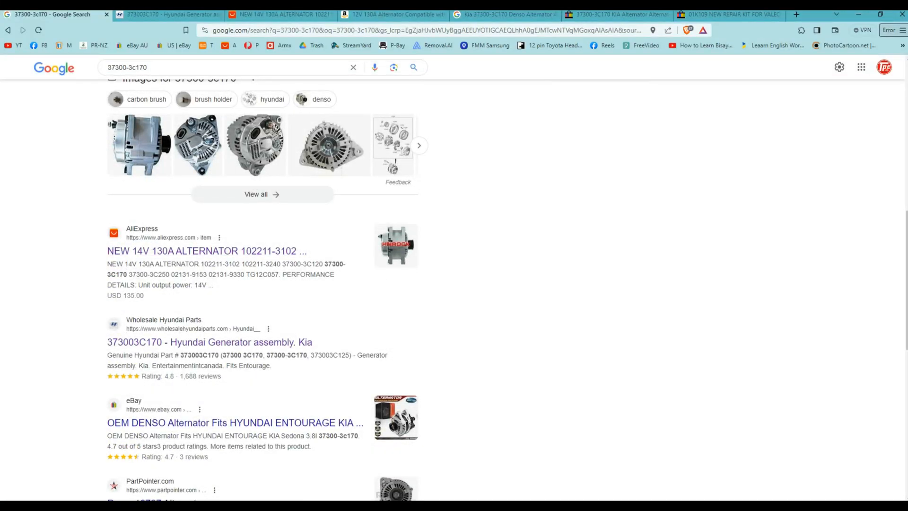
scroll(down, 3)
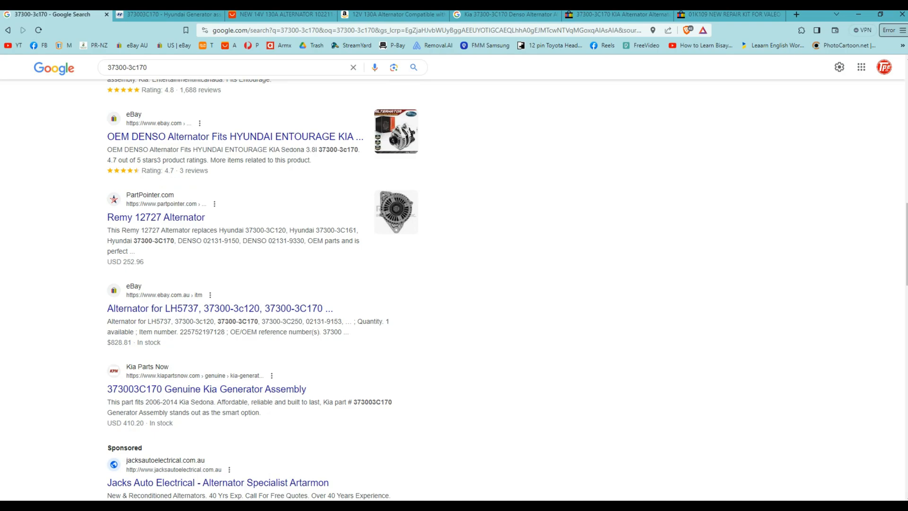
scroll(down, 3)
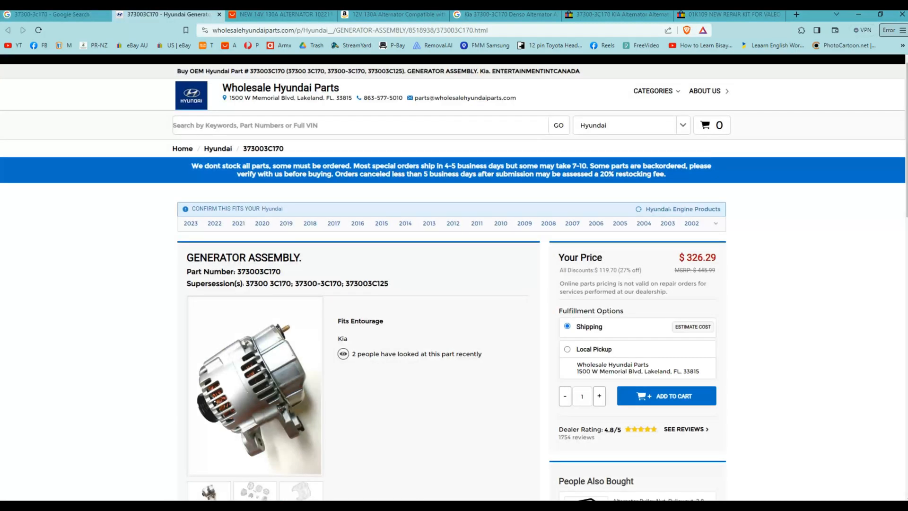
Review the $326.29 Hyundai generator assembly page, then switch to the AliExpress alternator listing
scroll(down, 3)
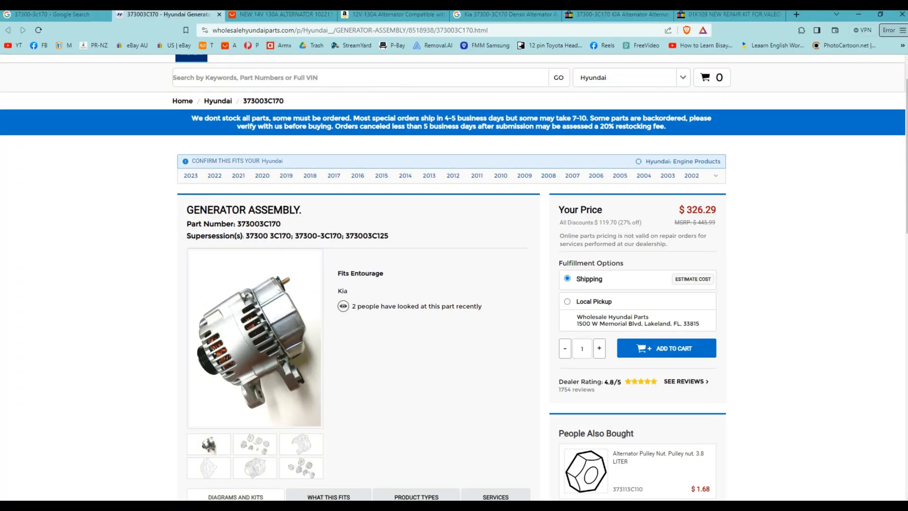
scroll(down, 3)
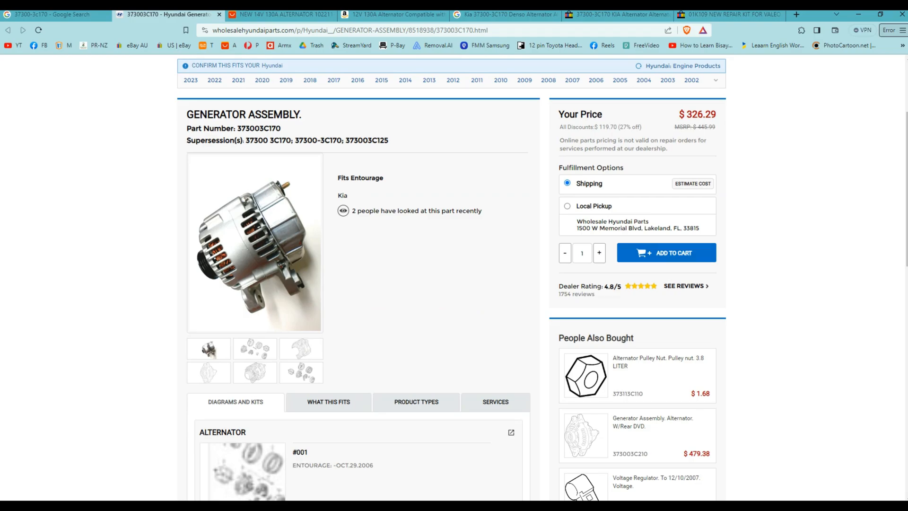
scroll(down, 3)
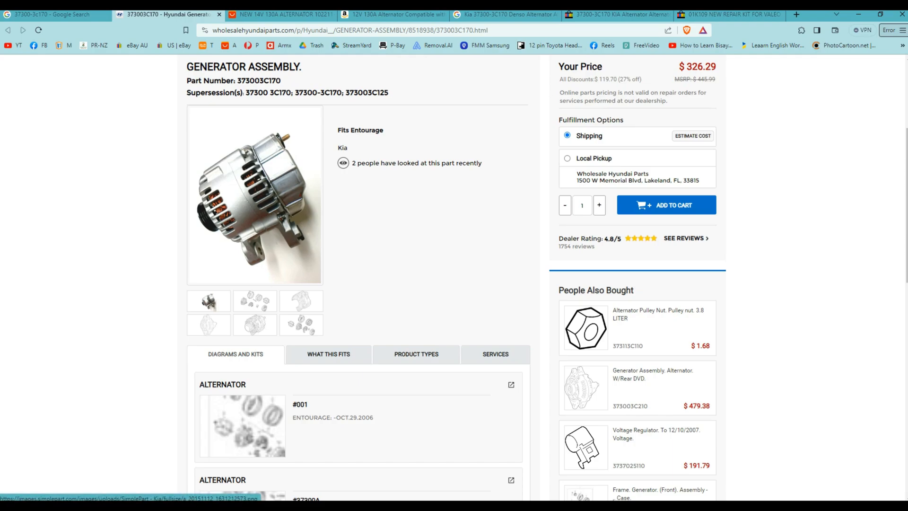
click(285, 13)
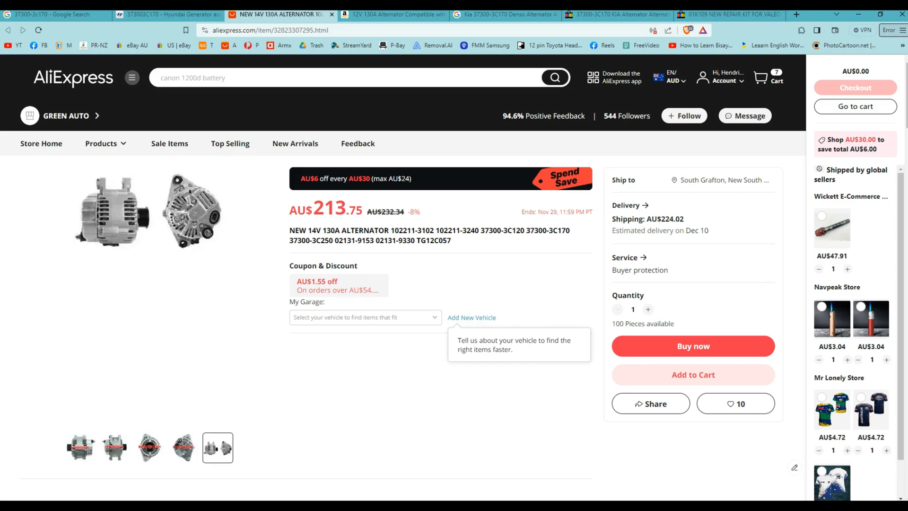
Compare the AU$213.75 AliExpress alternator with the Hyundai assembly, then view the $259.99 Amazon alternator
click(171, 14)
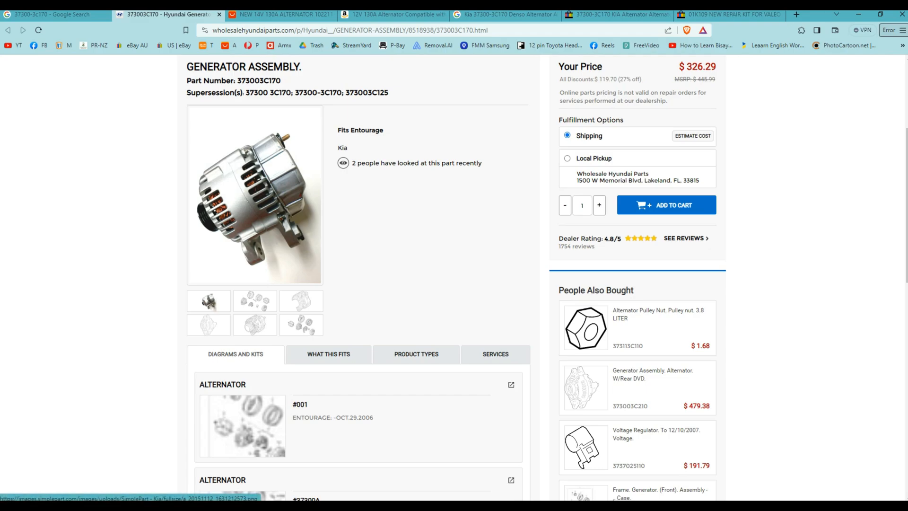
click(285, 13)
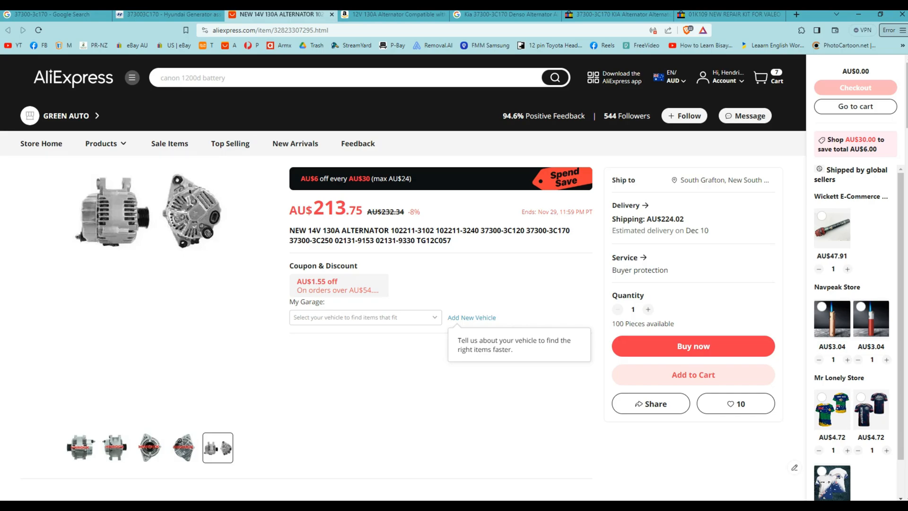
click(394, 14)
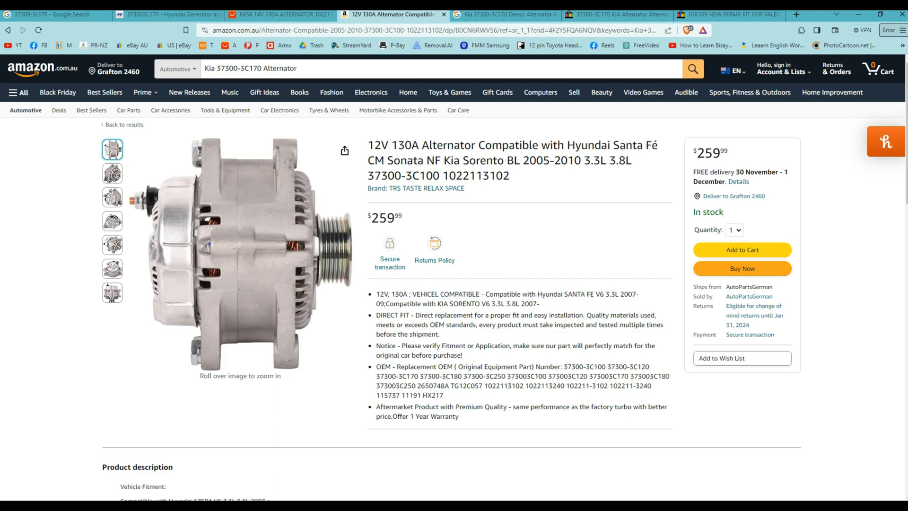
Highlight the Kia Sorento fitment on the Amazon alternator, then view the Denso repair kit images
double_click(611, 293)
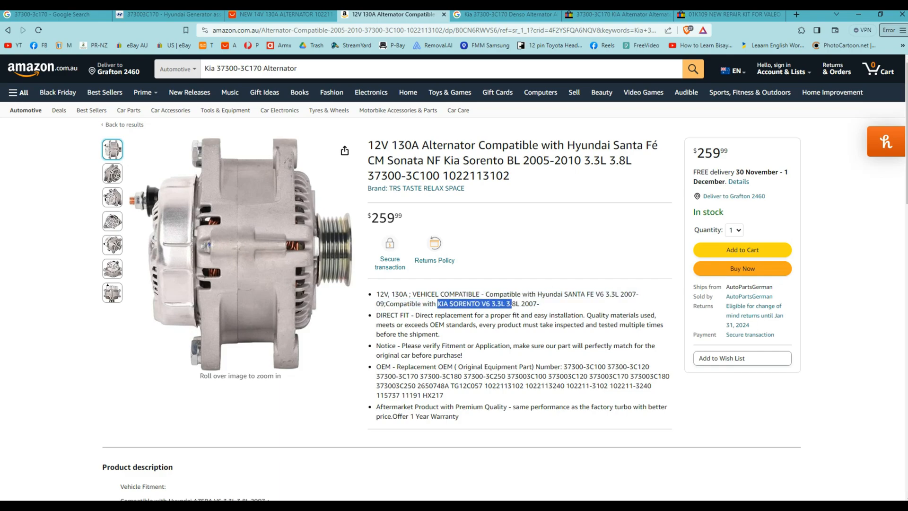
scroll(down, 3)
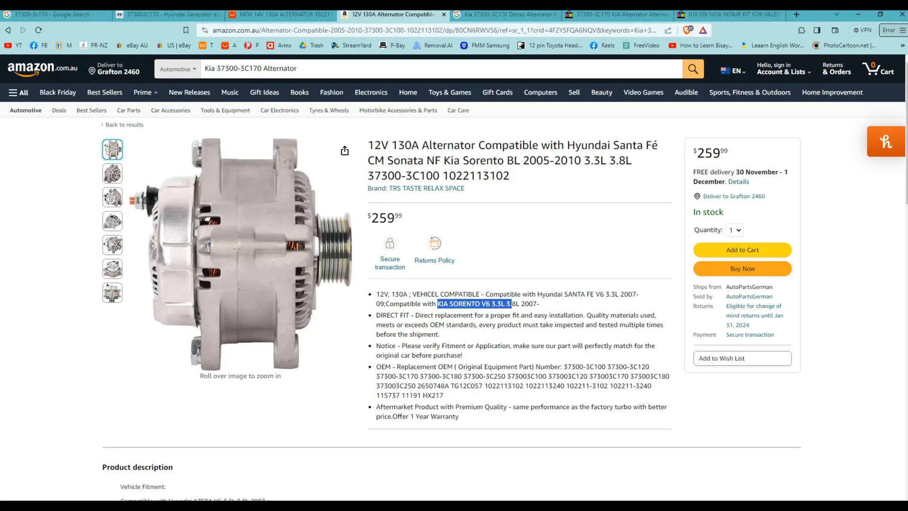
click(504, 13)
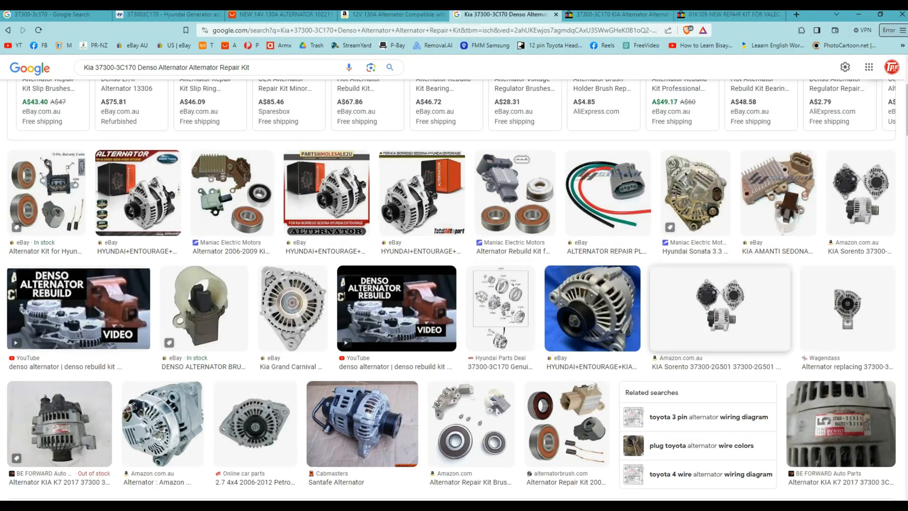
scroll(down, 3)
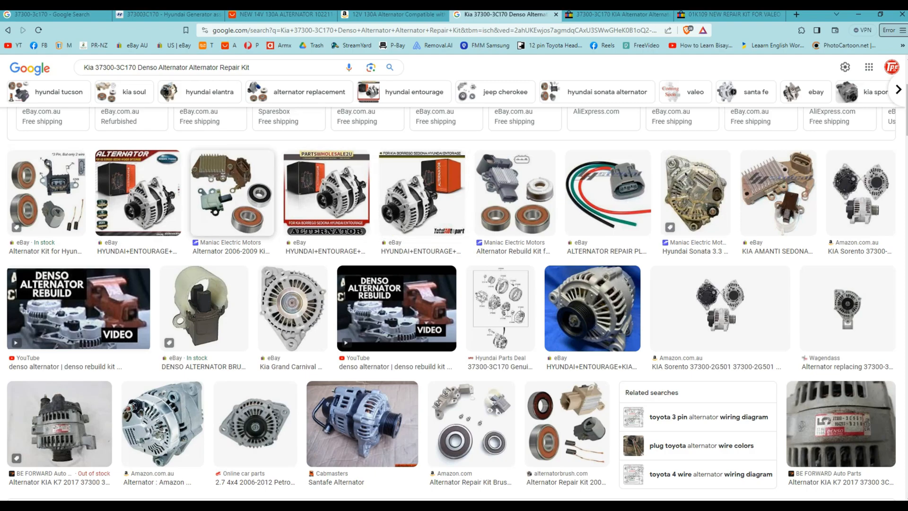
scroll(down, 3)
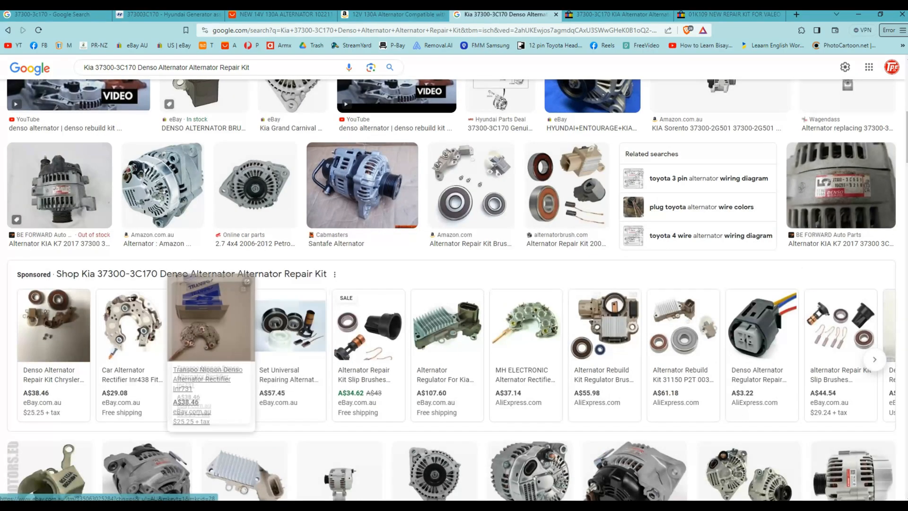
scroll(down, 3)
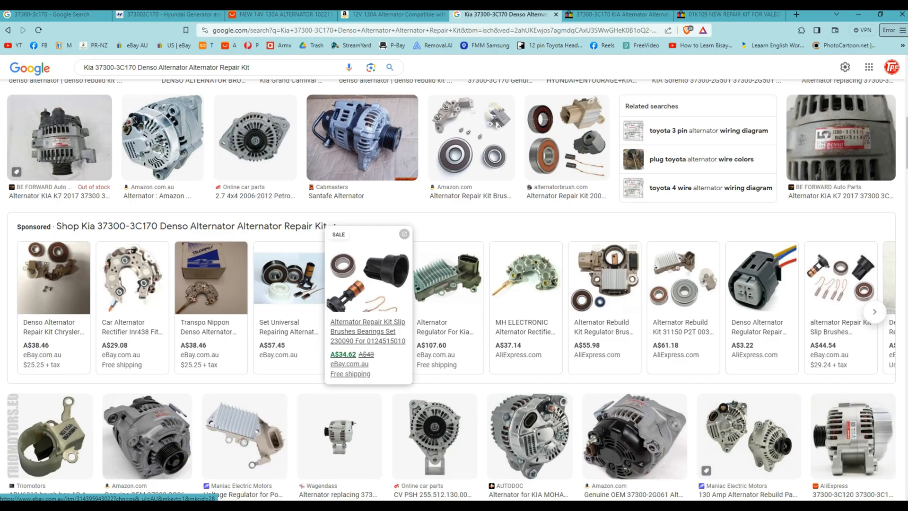
scroll(down, 3)
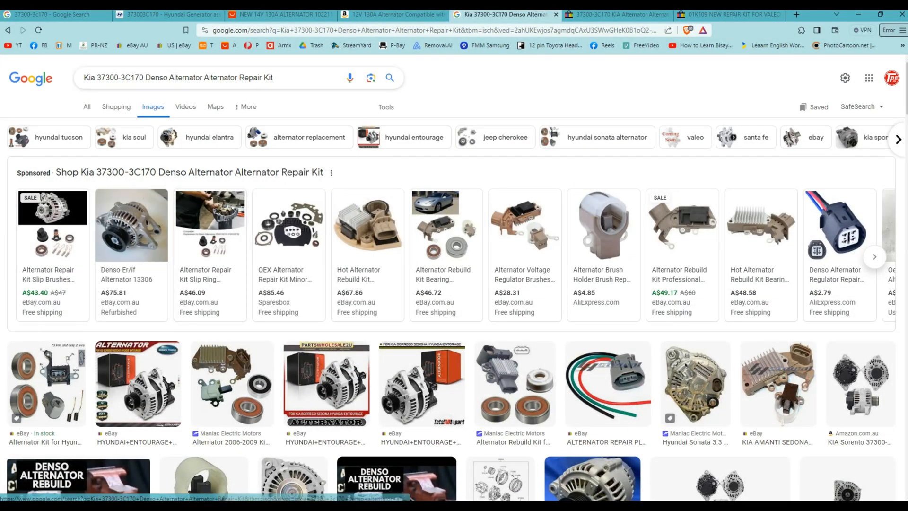
click(622, 13)
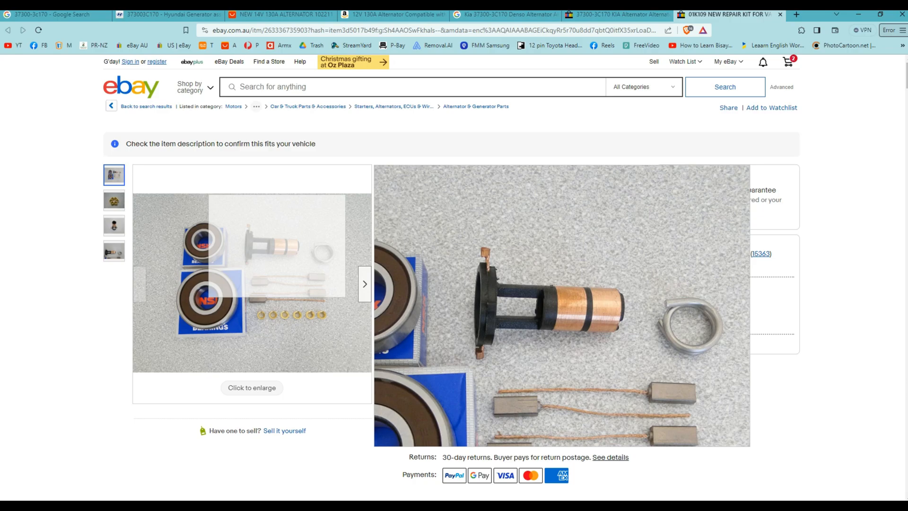
Revisit the Amazon and AliExpress alternators, then return to the eBay repair kit results
click(503, 8)
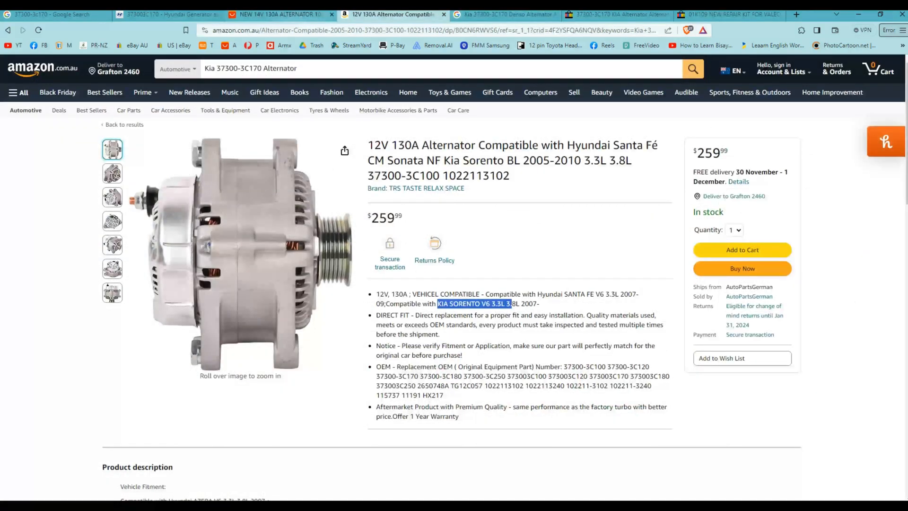
click(287, 14)
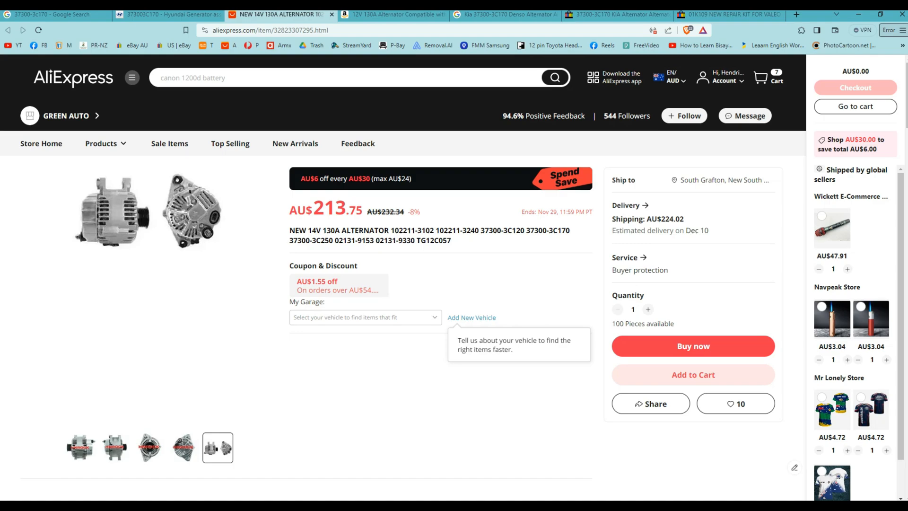
click(624, 13)
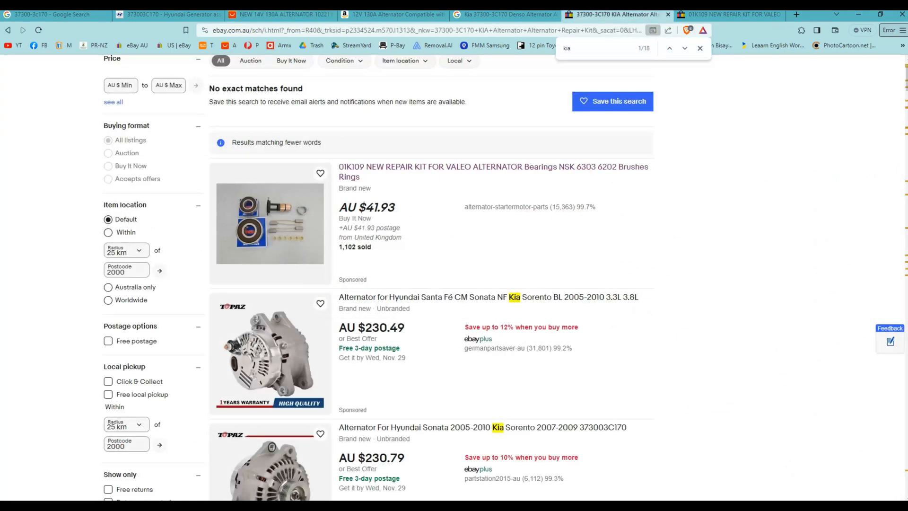